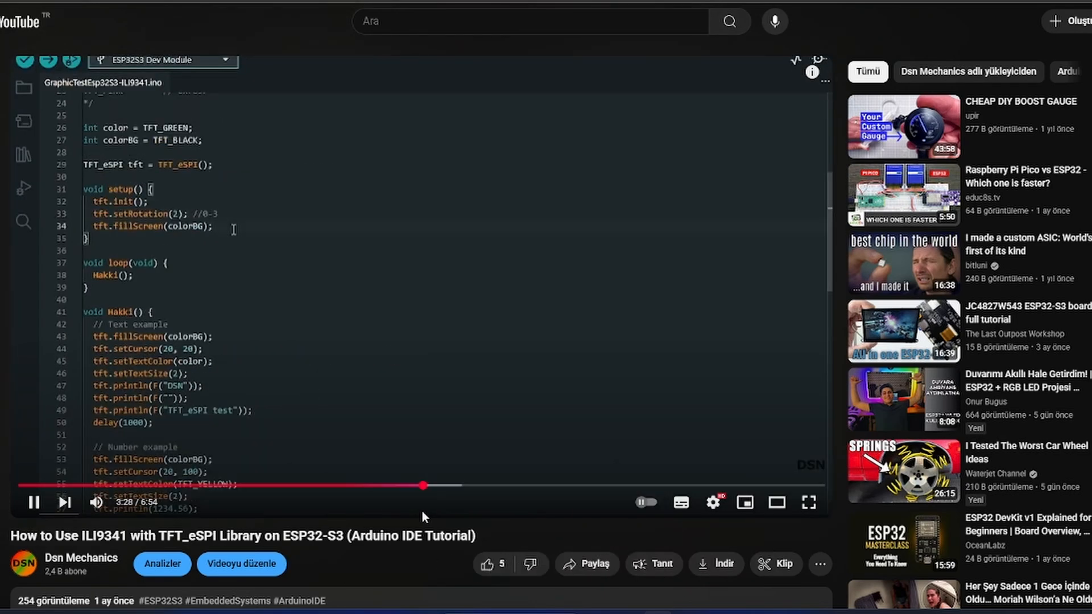
{"action": "left_click", "coordinate": [581, 485]}
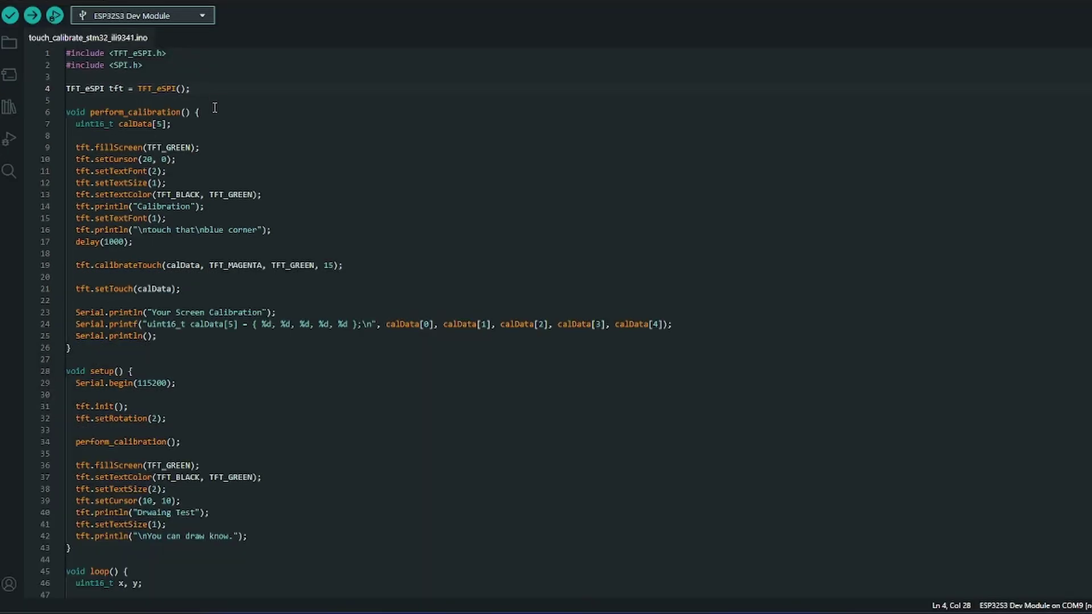
{"action": "scroll", "scroll_direction": "down", "scroll_amount": 3}
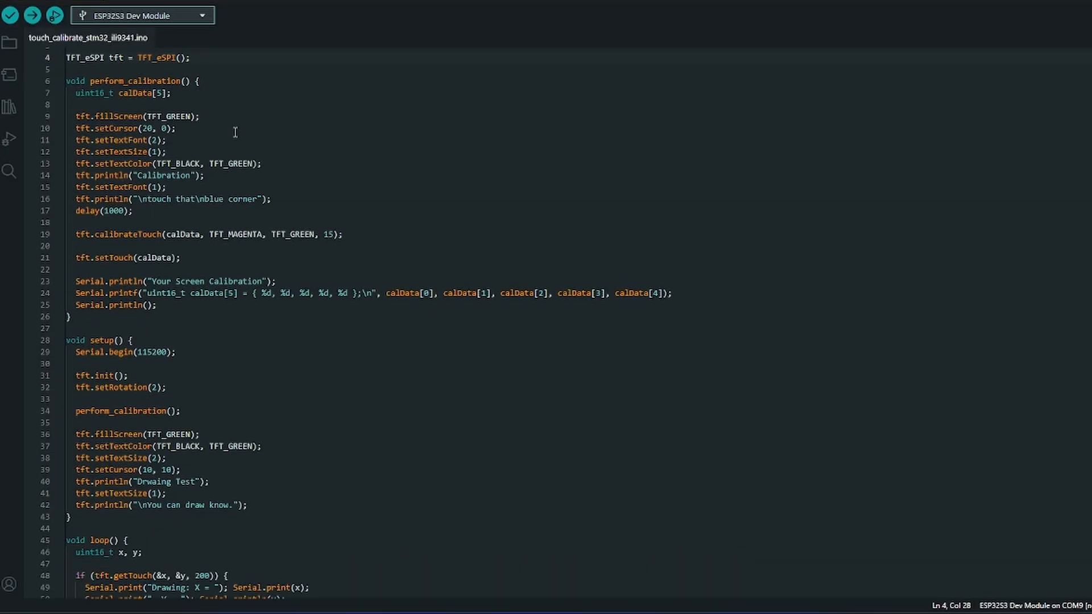
{"action": "scroll", "scroll_direction": "down", "scroll_amount": 3}
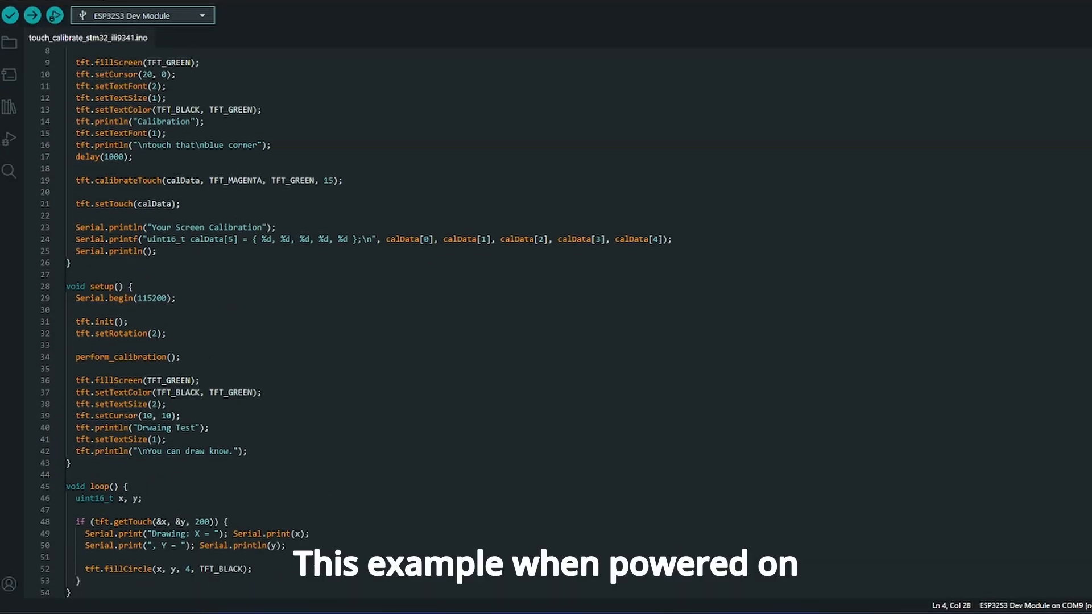
{"action": "scroll", "scroll_direction": "up", "scroll_amount": 3}
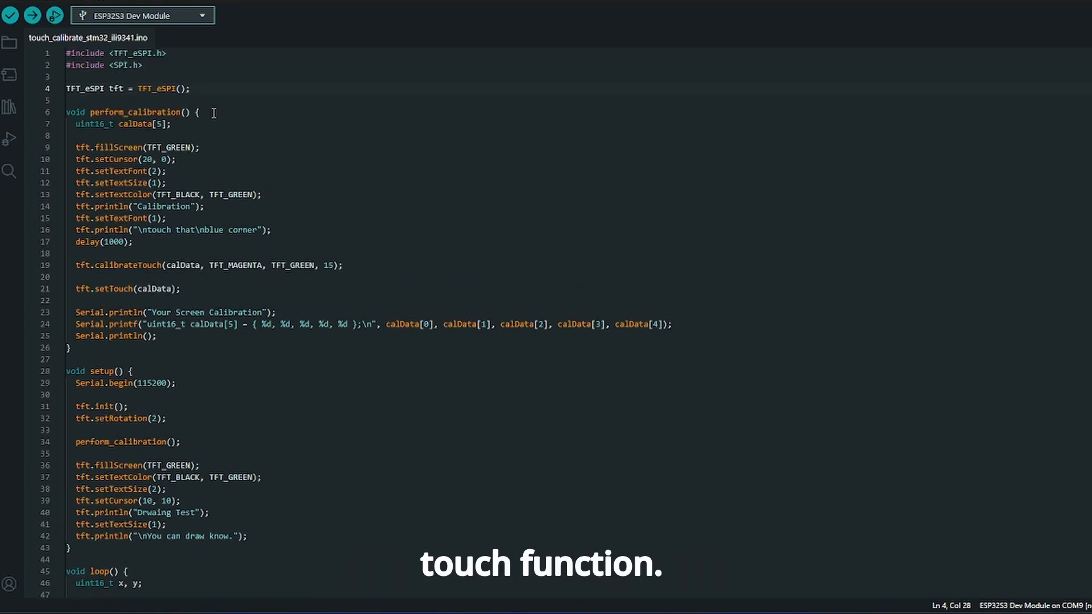
{"action": "left_click", "coordinate": [93, 348]}
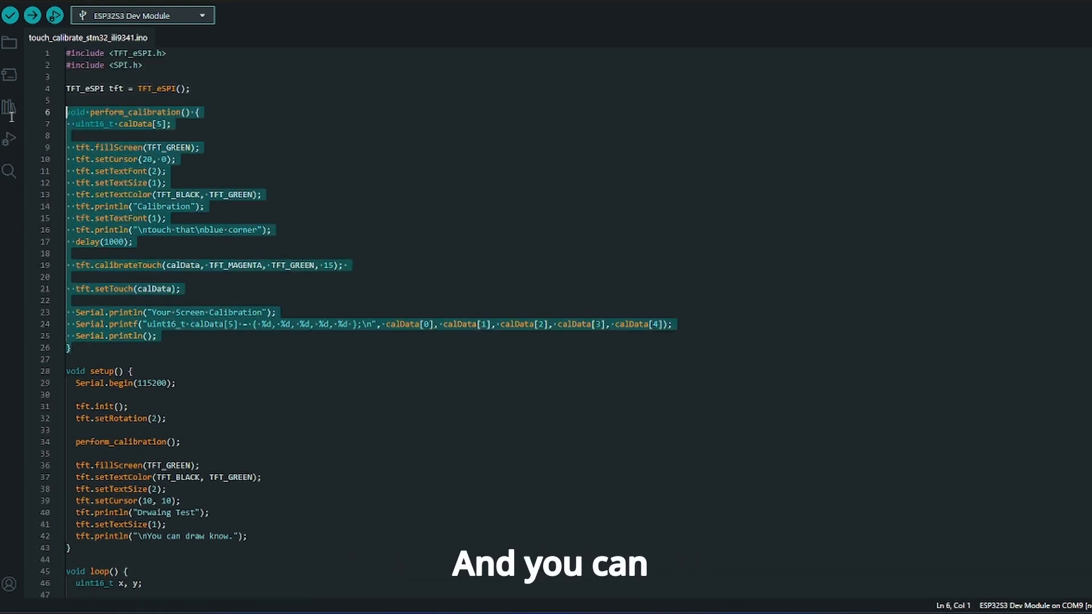
{"action": "mouse_move", "coordinate": [362, 152]}
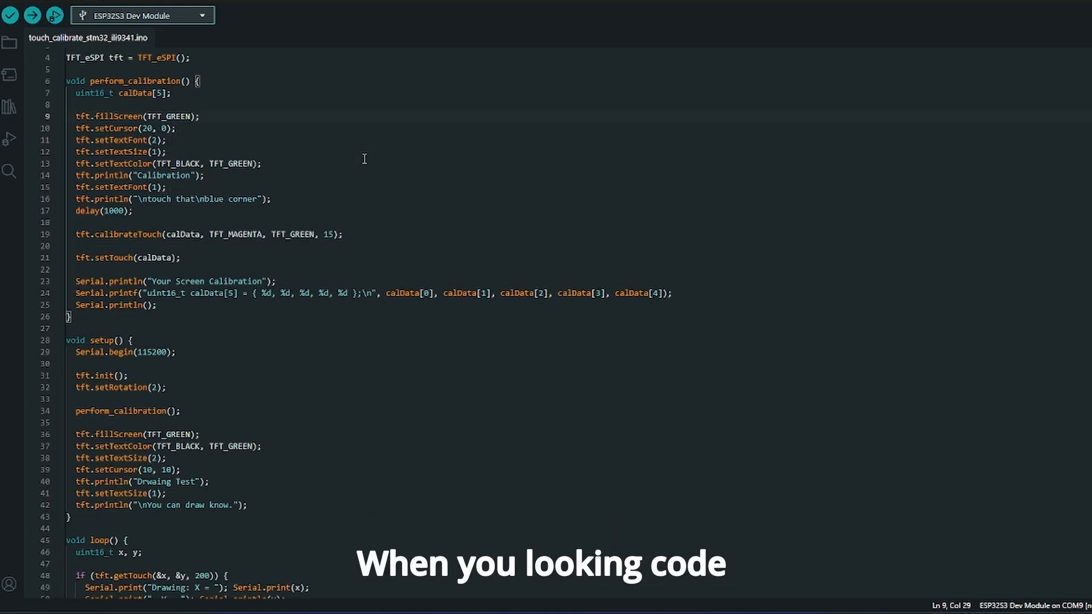
{"action": "mouse_move", "coordinate": [225, 313]}
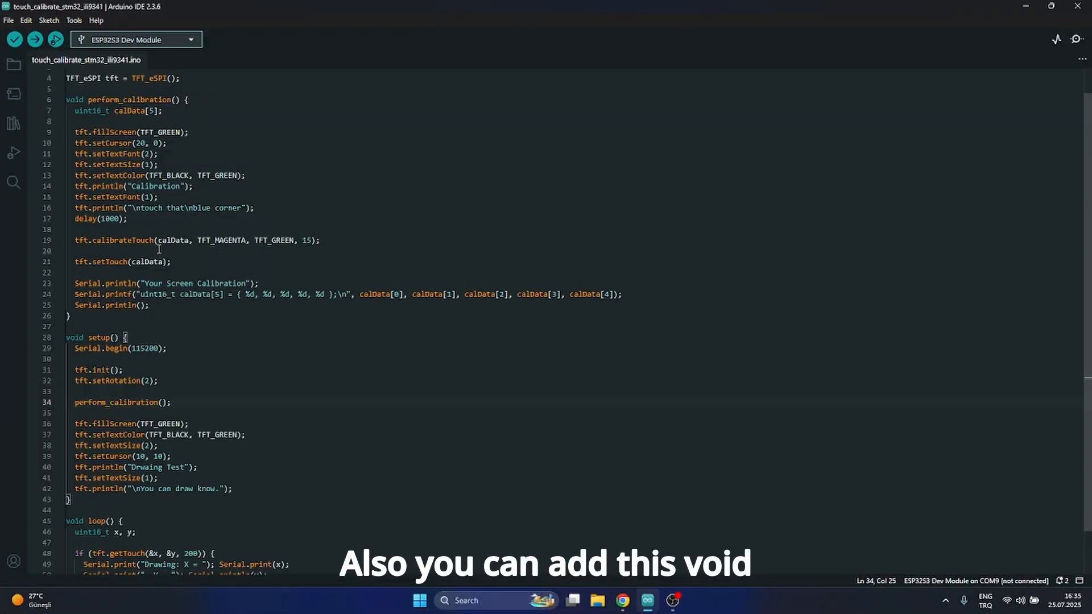
{"action": "left_click", "coordinate": [322, 240]}
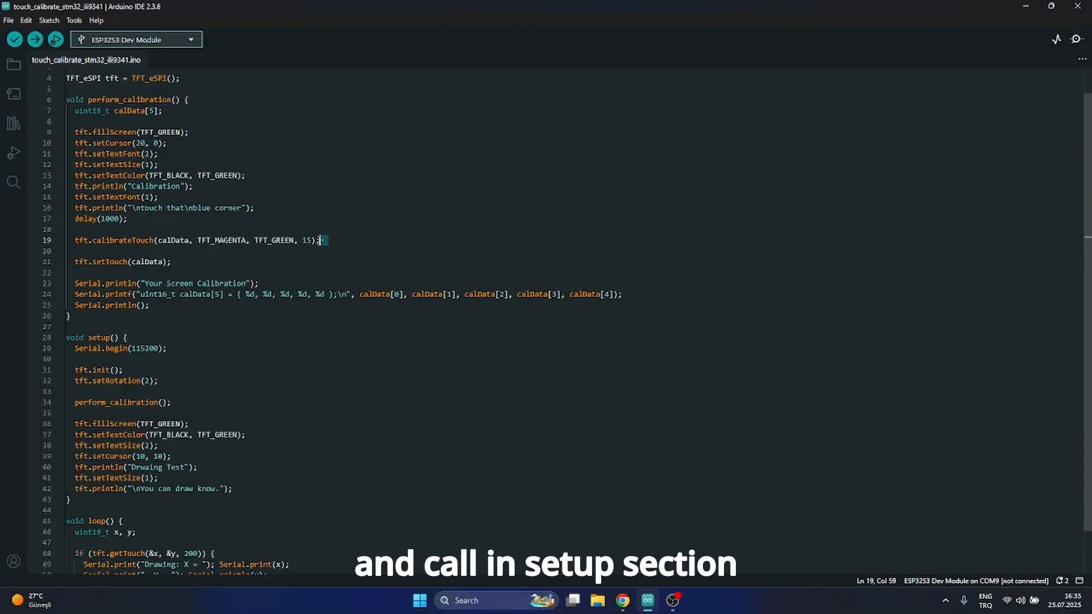
{"action": "left_click", "coordinate": [84, 251]}
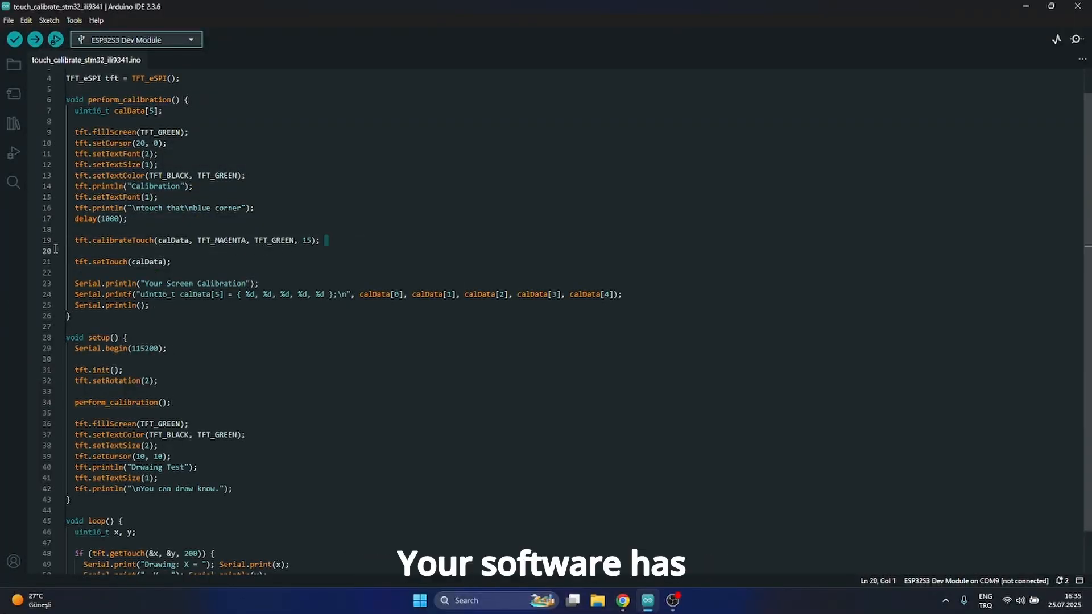
{"action": "left_click", "coordinate": [209, 266]}
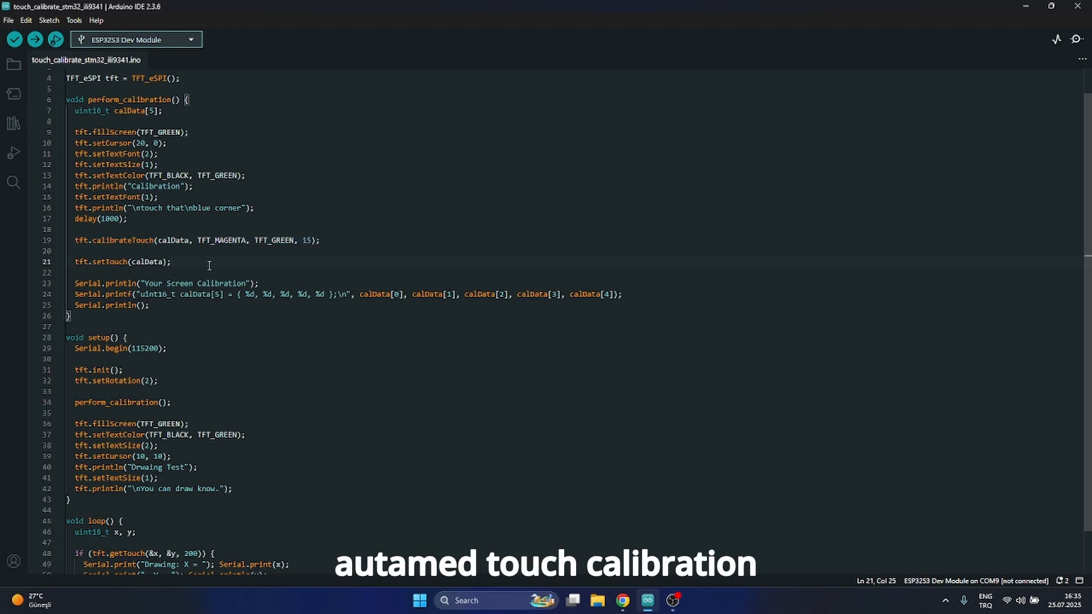